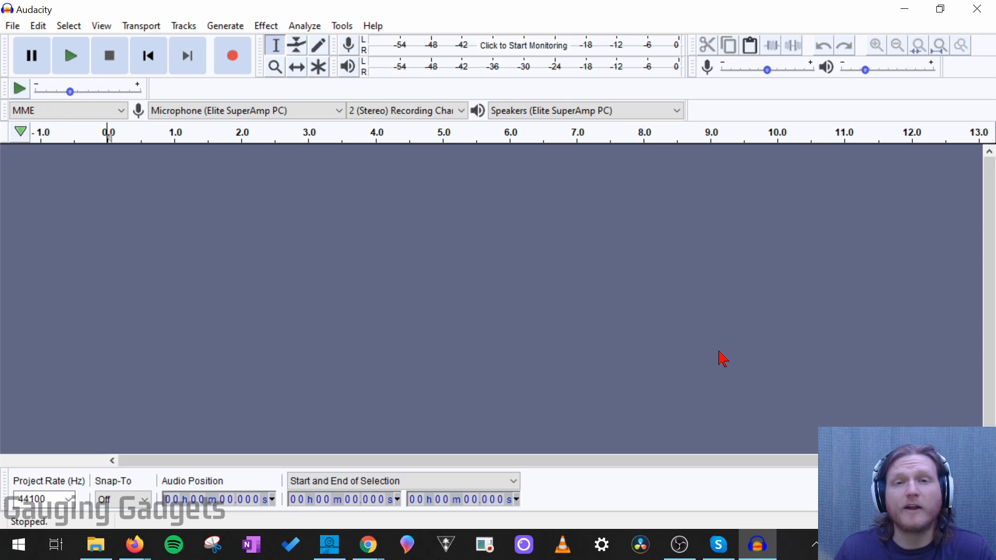
pyautogui.moveTo(377, 286)
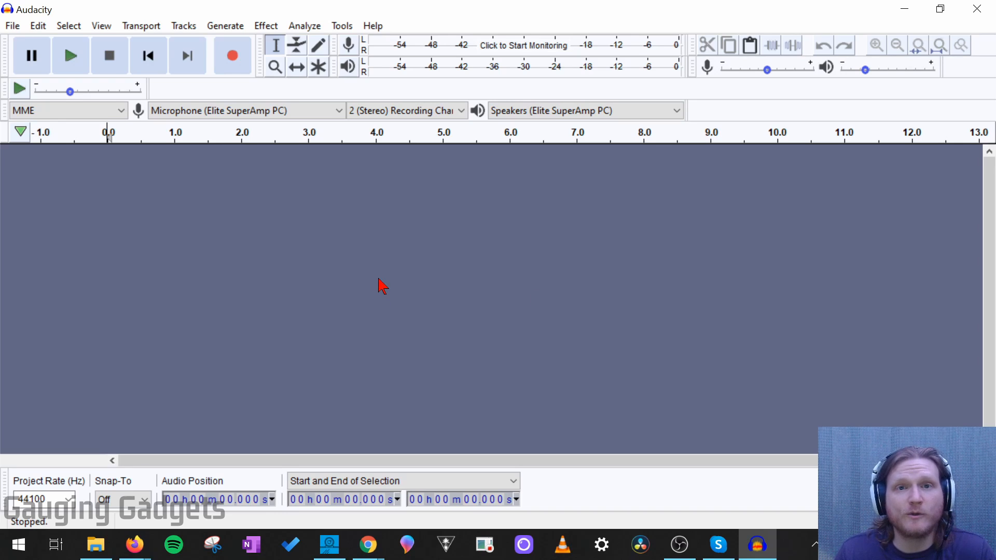
pyautogui.moveTo(294, 276)
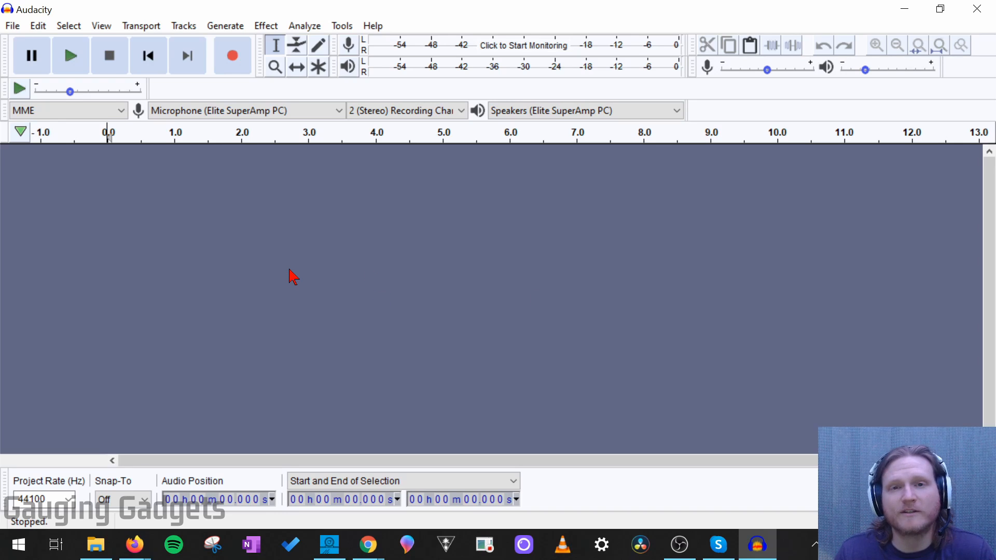
pyautogui.moveTo(57, 130)
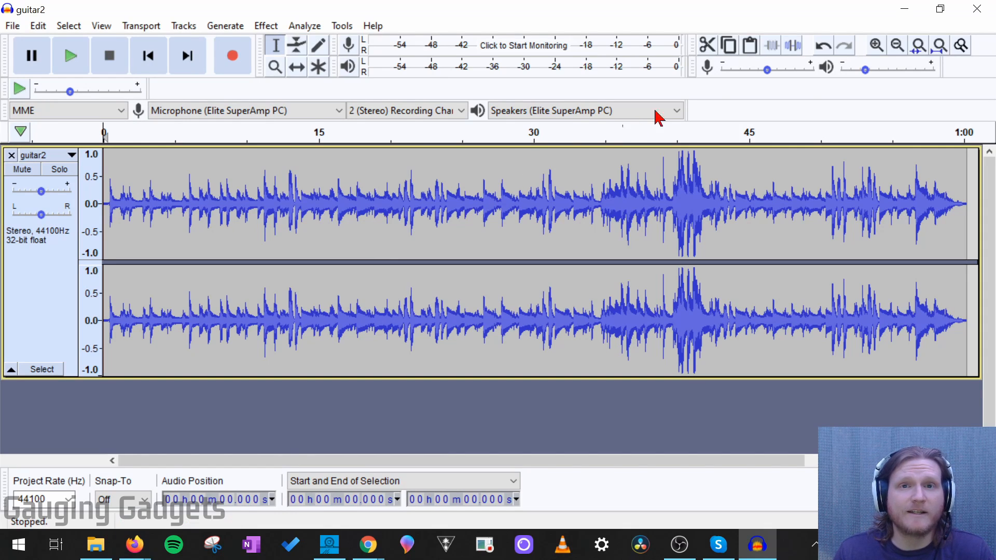
pyautogui.moveTo(847, 87)
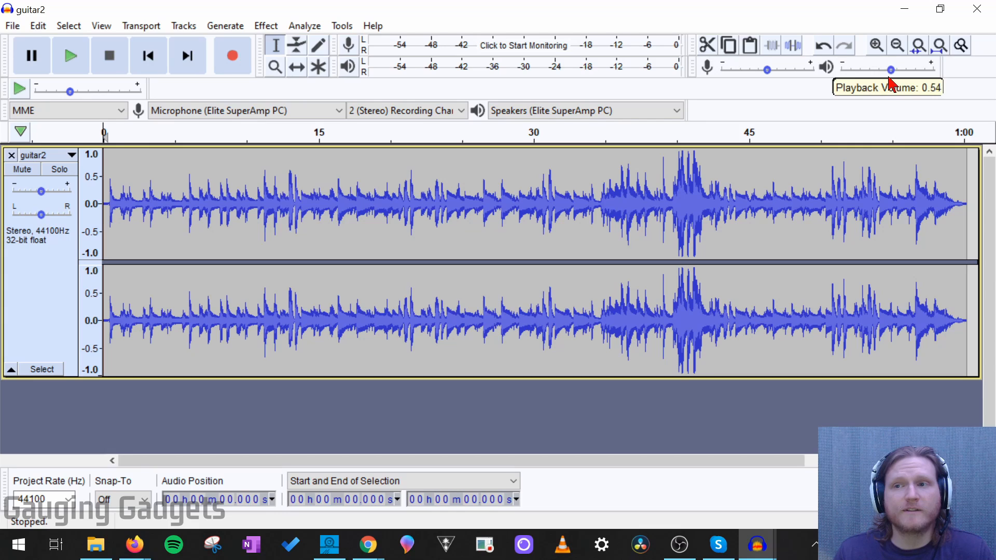
# Experiment with playback volume and the guitar2 gain slider while playing, returning gain to zero
pyautogui.moveTo(889, 69); pyautogui.dragTo(869, 69)
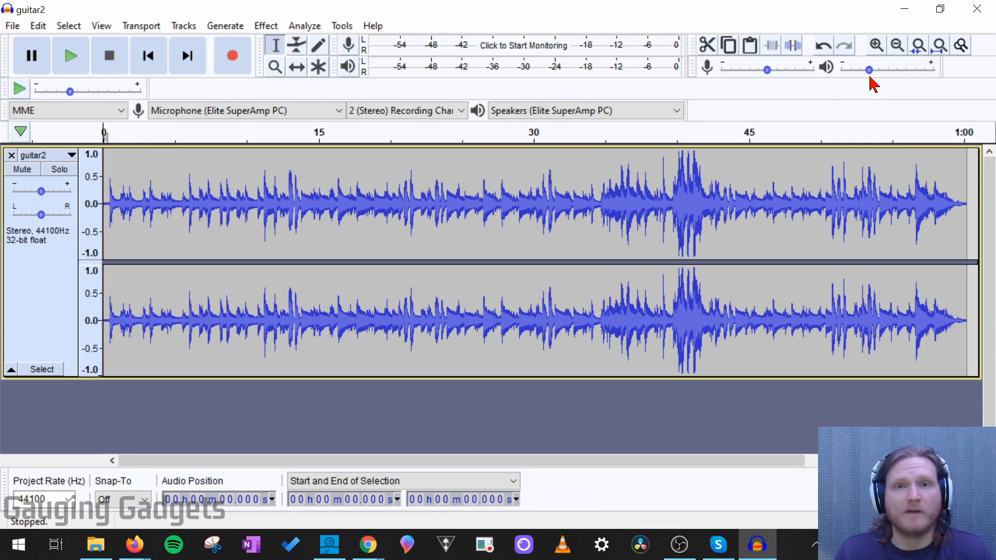
pyautogui.moveTo(858, 96)
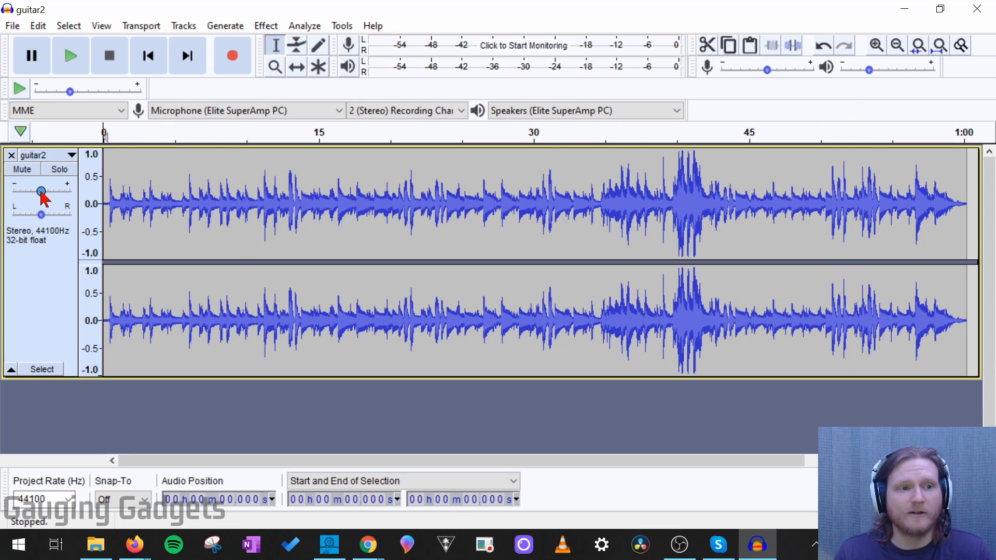
pyautogui.moveTo(40, 191); pyautogui.dragTo(49, 190)
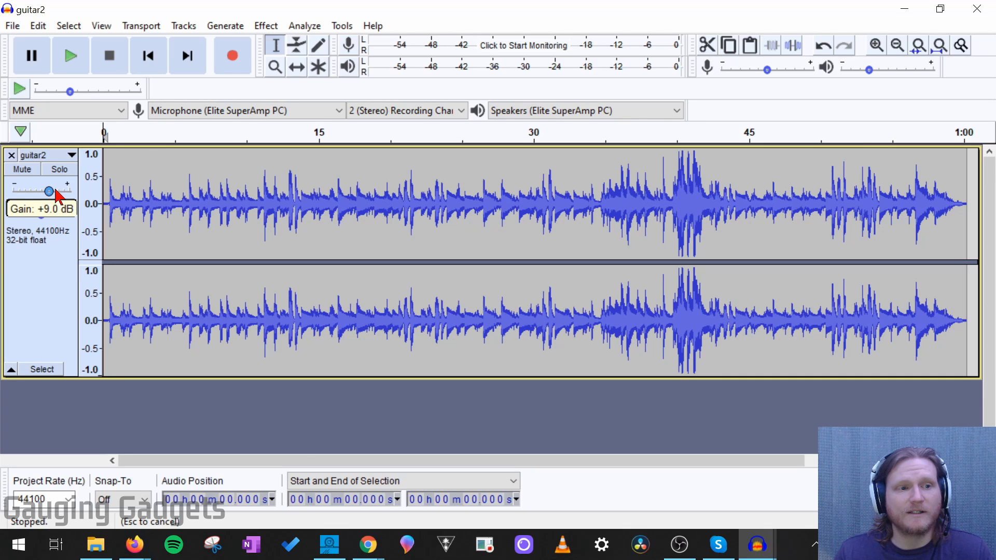
pyautogui.moveTo(49, 190); pyautogui.dragTo(36, 191)
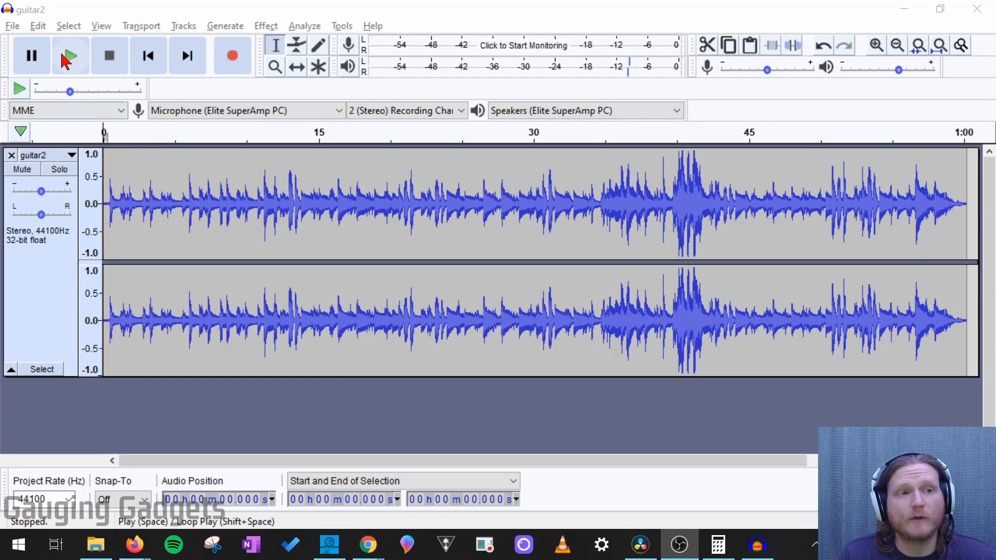
pyautogui.click(70, 55)
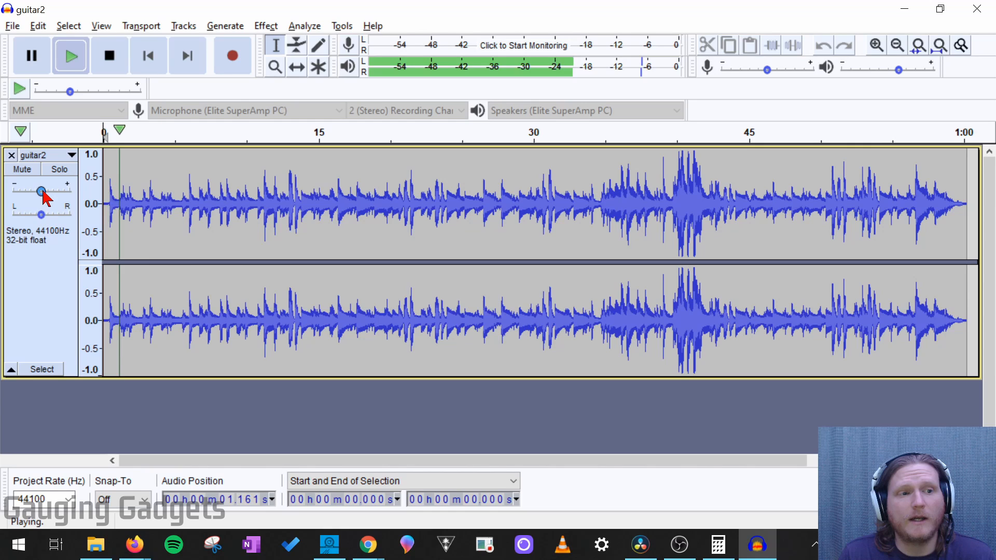
pyautogui.moveTo(42, 192); pyautogui.dragTo(53, 192)
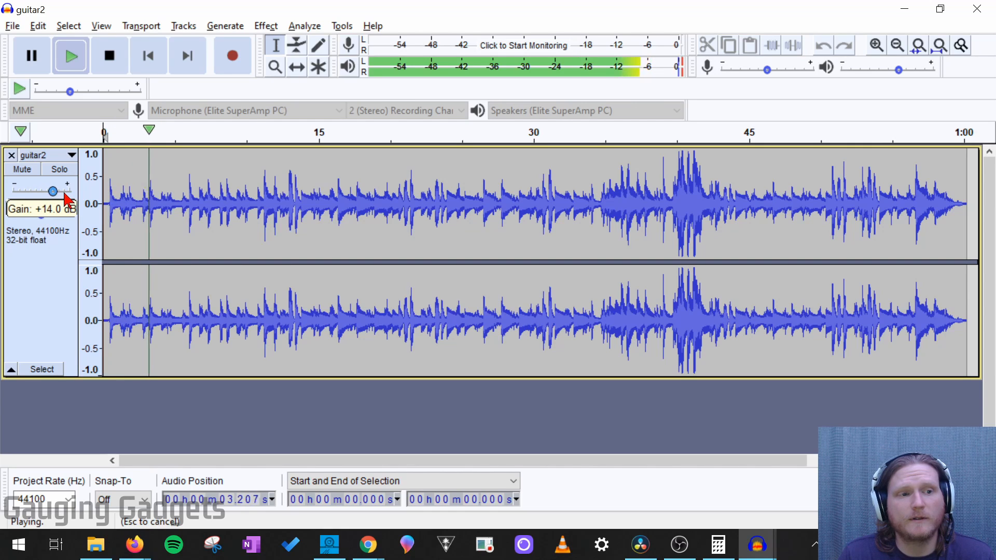
pyautogui.moveTo(53, 190); pyautogui.dragTo(37, 190)
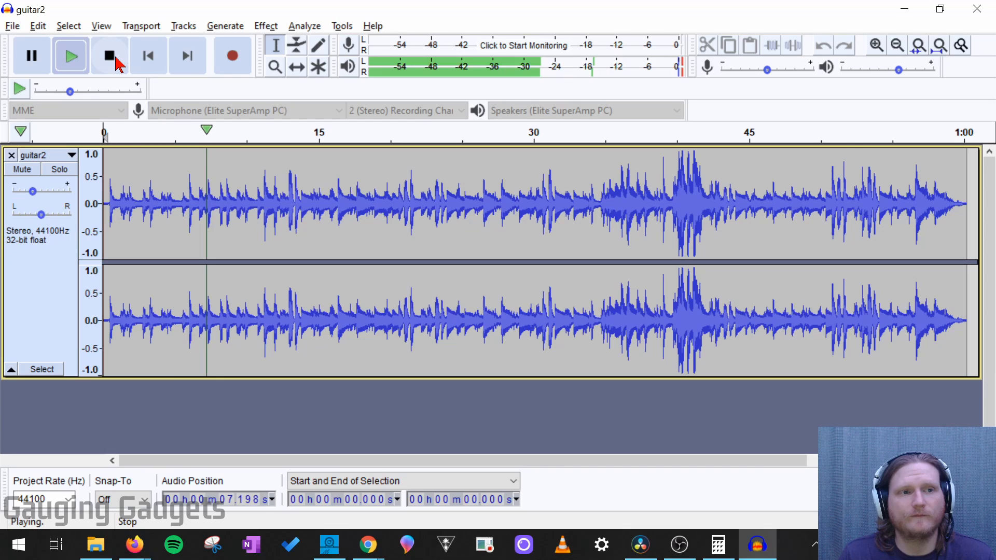
pyautogui.click(109, 55)
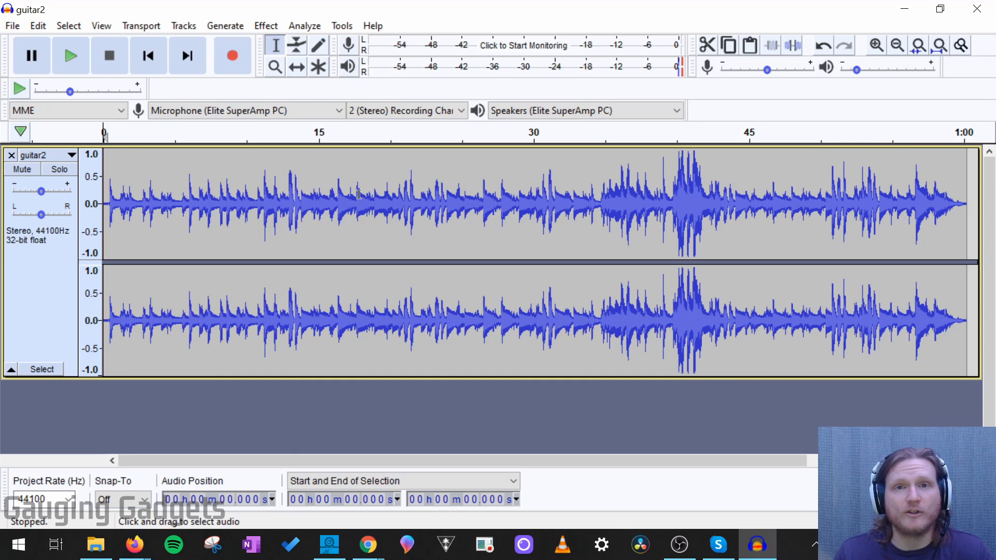
pyautogui.moveTo(643, 183)
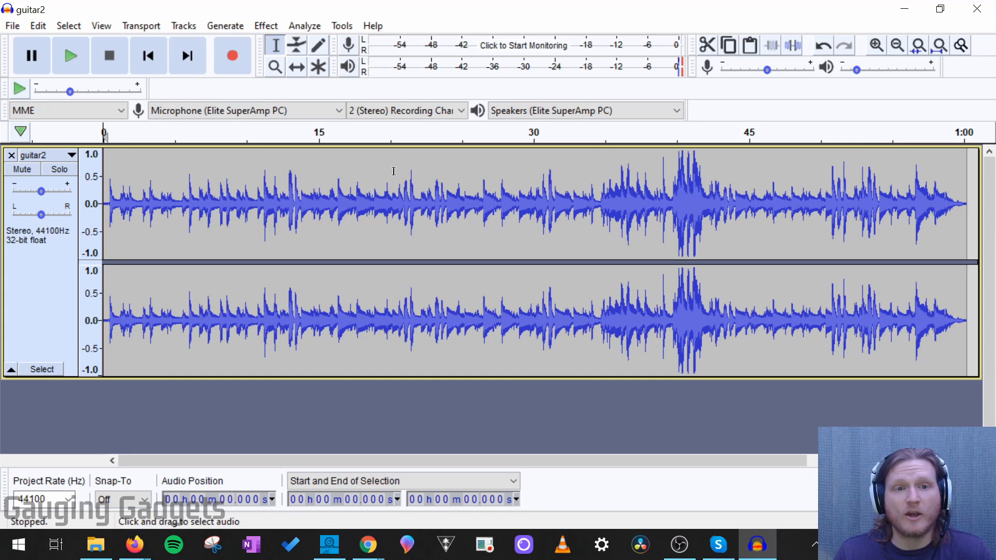
pyautogui.moveTo(417, 193)
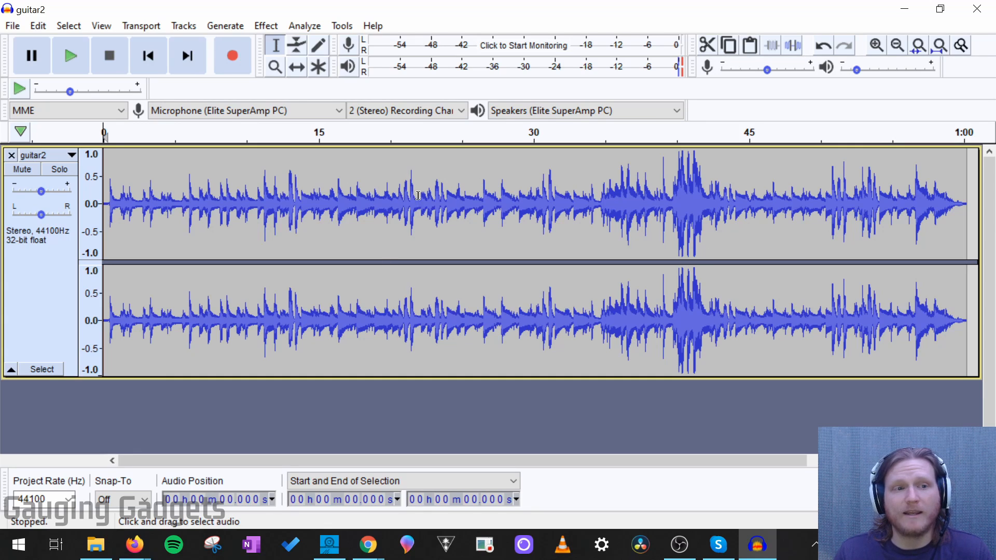
pyautogui.moveTo(273, 44)
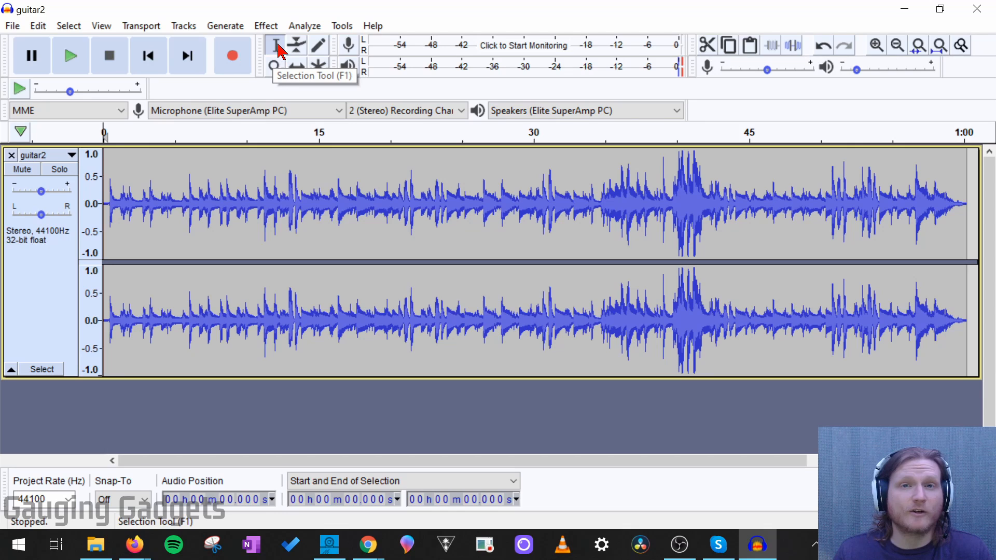
pyautogui.moveTo(188, 157)
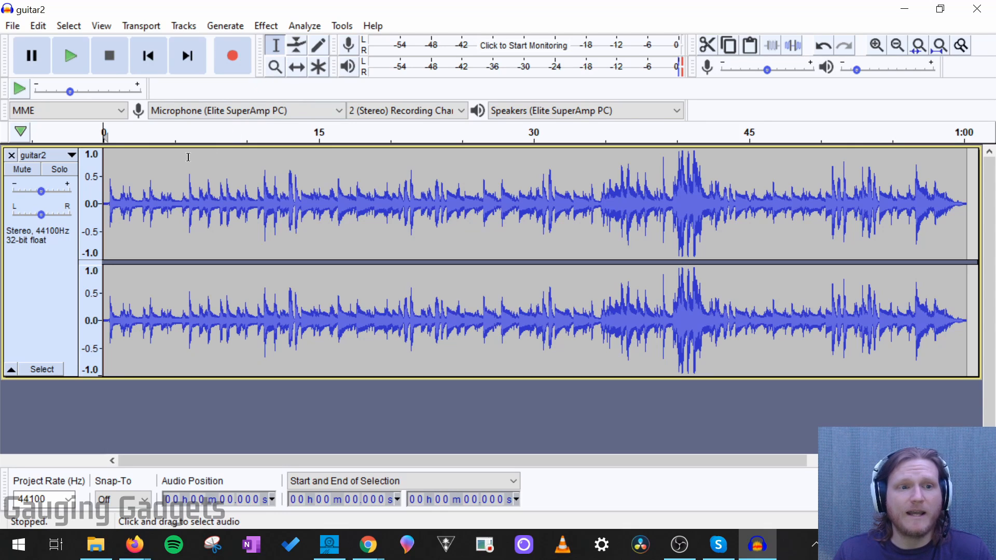
# Select the whole guitar2 recording from start to end with the Selection Tool
pyautogui.moveTo(186, 204); pyautogui.dragTo(290, 204)
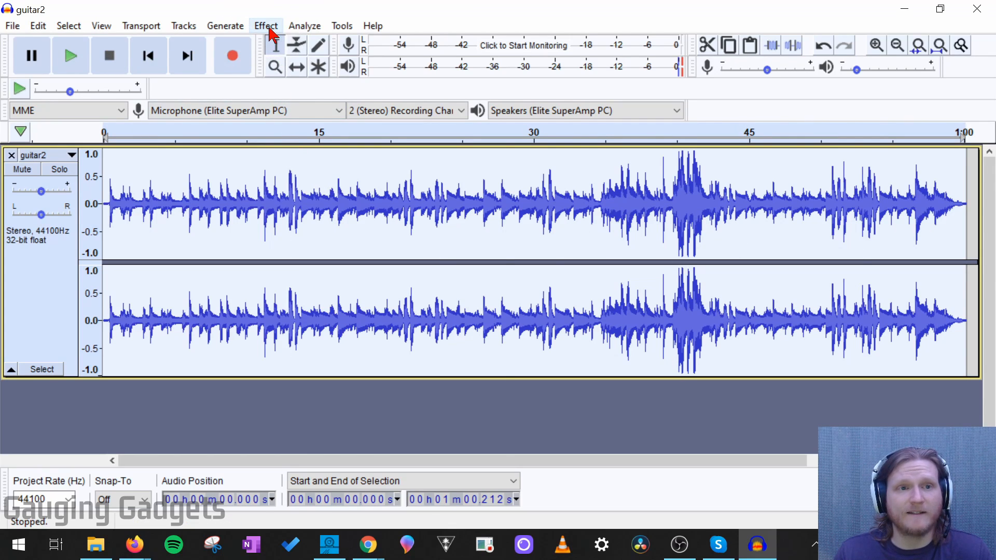
# Bring up Effect > Amplify for the selection and nudge the amplification slider
pyautogui.click(265, 25)
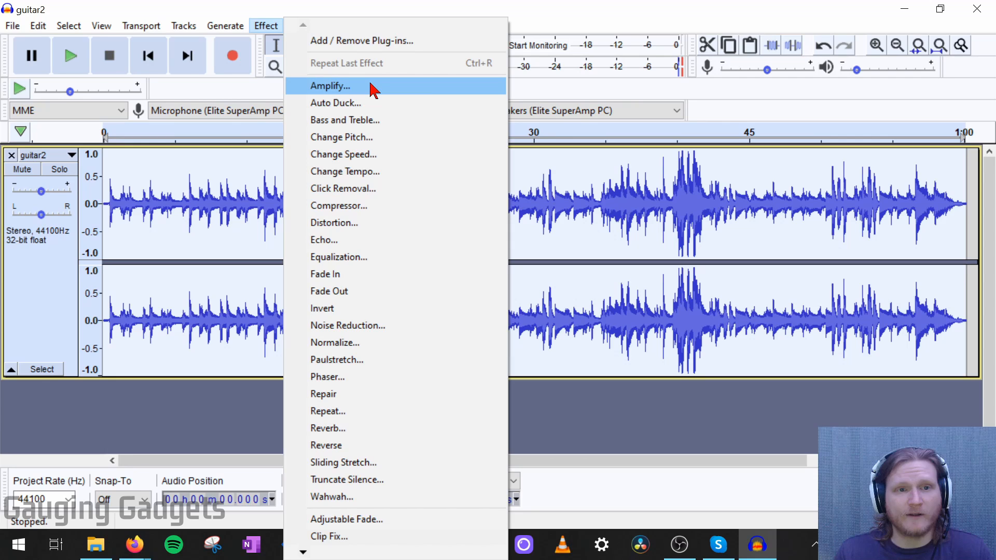
pyautogui.click(330, 86)
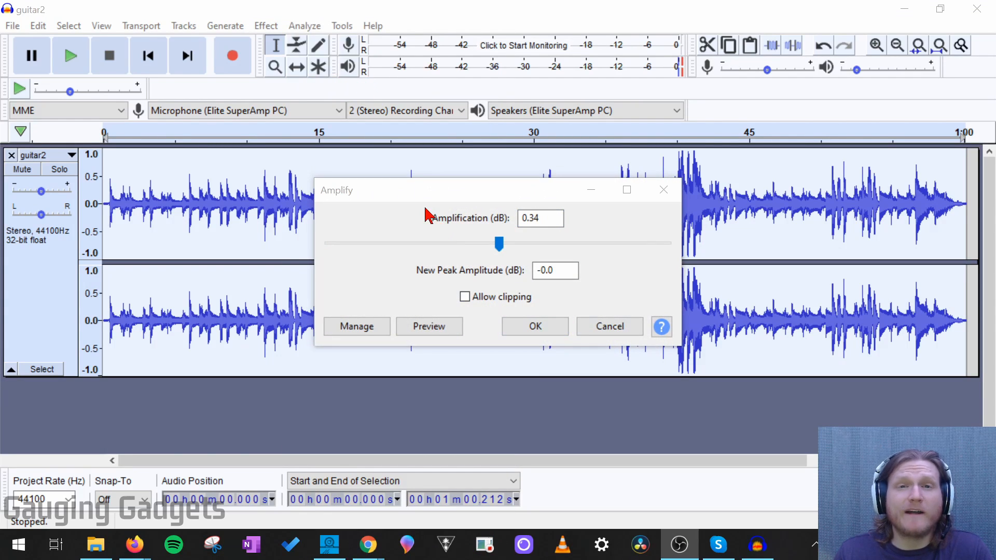
pyautogui.moveTo(44, 194)
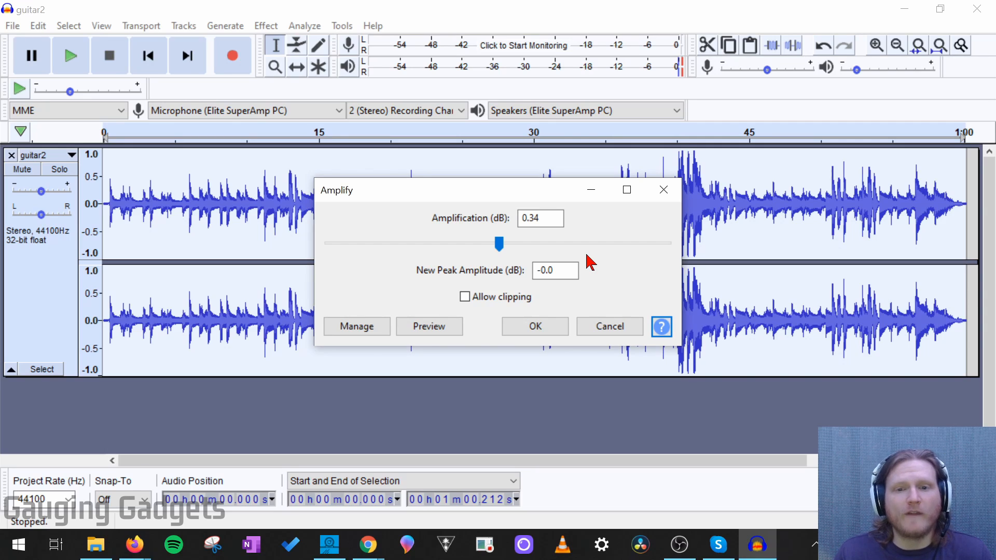
pyautogui.moveTo(575, 263)
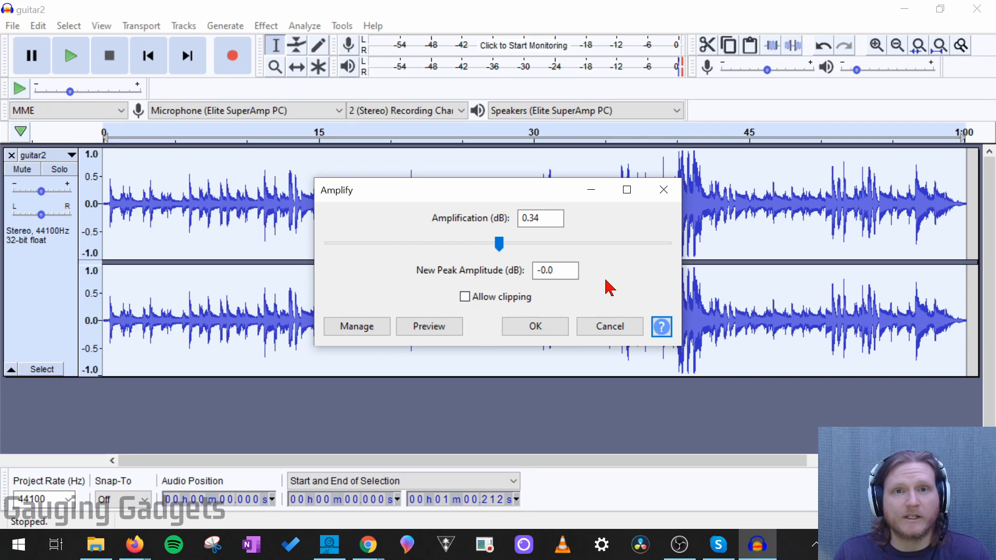
pyautogui.moveTo(499, 243); pyautogui.dragTo(534, 243)
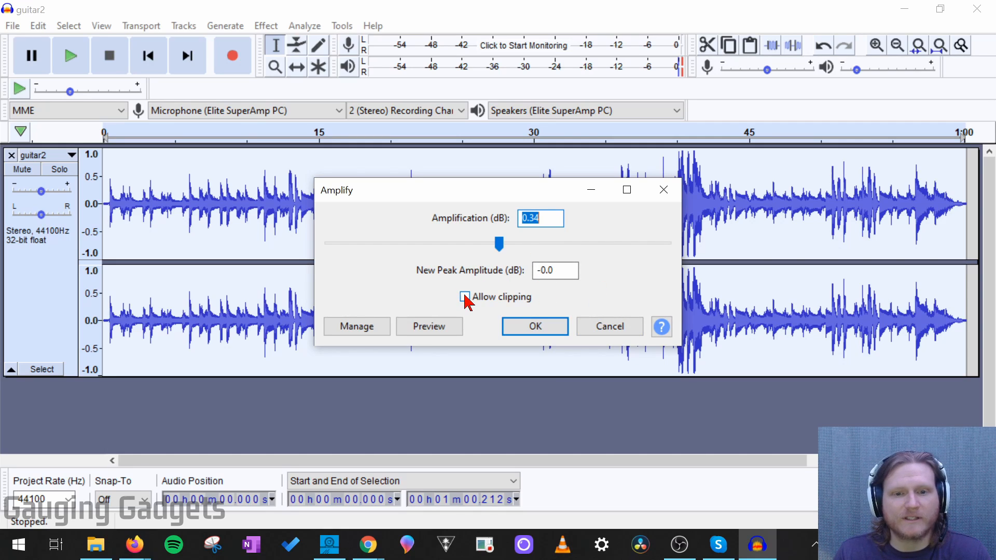
# Allow clipping and set the amplification to 4.9 dB after overshooting to 39.9 dB
pyautogui.click(465, 297)
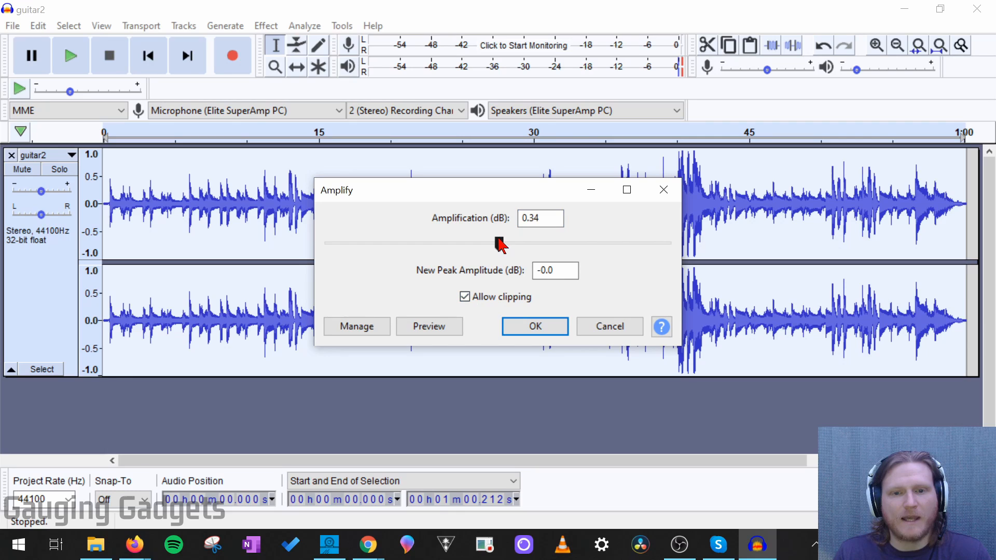
pyautogui.moveTo(499, 245); pyautogui.dragTo(631, 245)
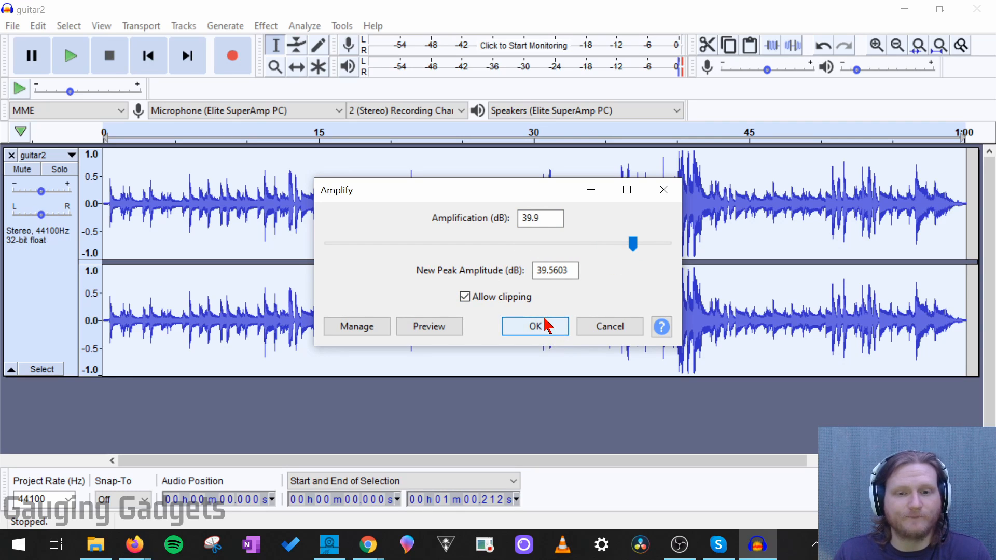
pyautogui.moveTo(632, 243); pyautogui.dragTo(514, 243)
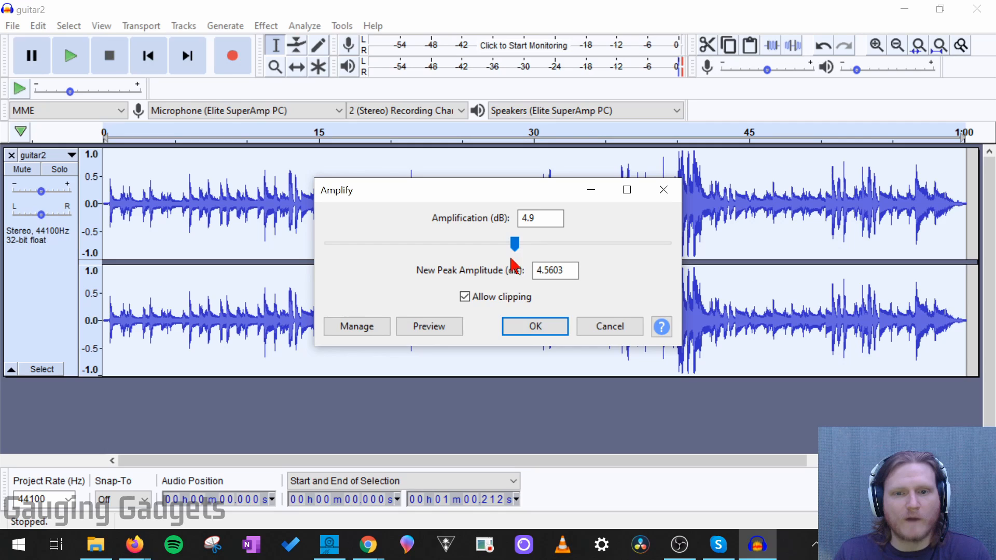
pyautogui.moveTo(772, 212)
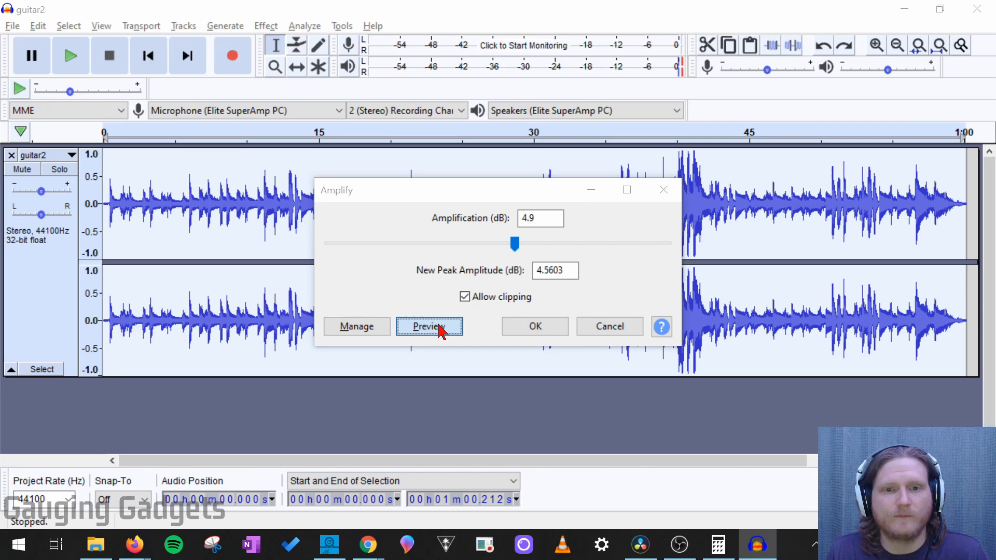
# Preview the 4.9 dB boost and stop the preview playback
pyautogui.click(429, 326)
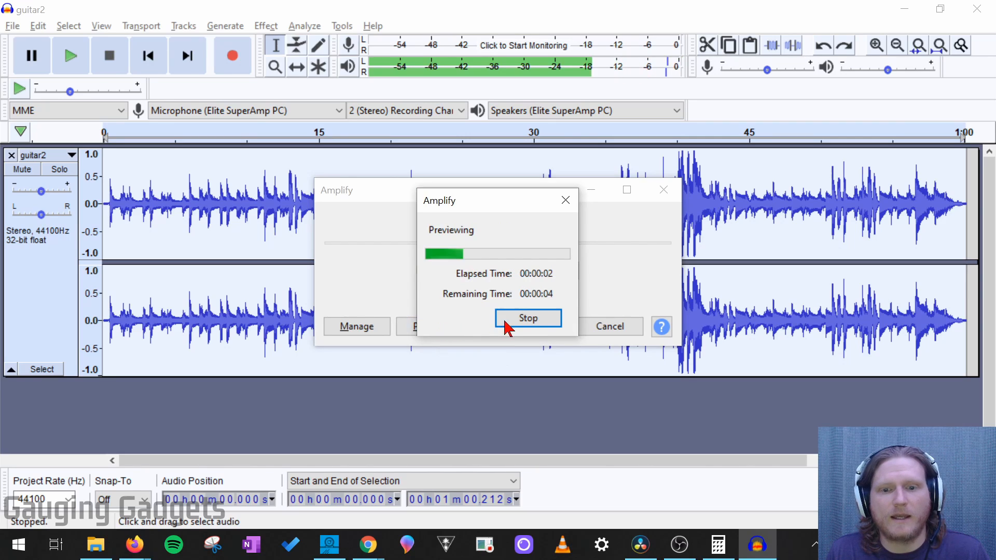
pyautogui.click(527, 317)
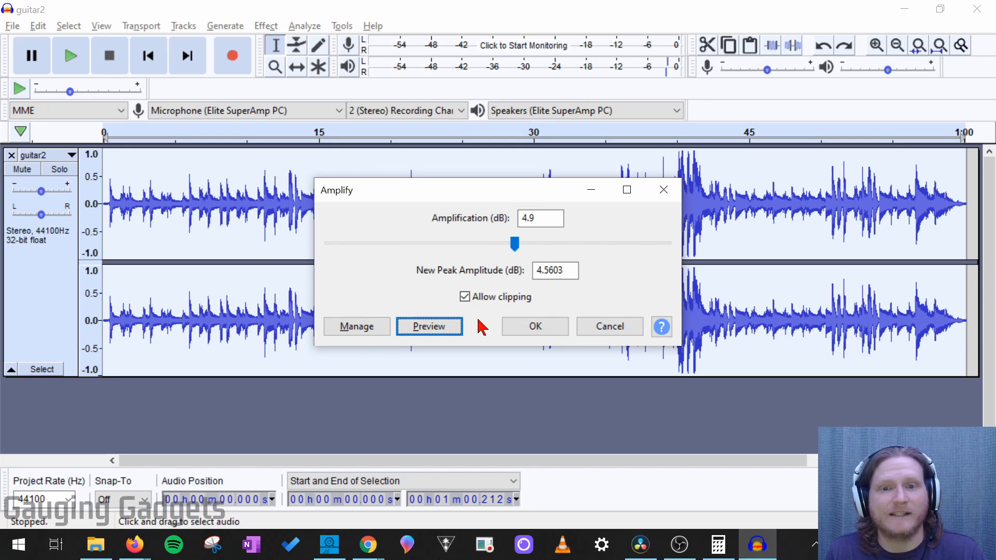
pyautogui.click(538, 218)
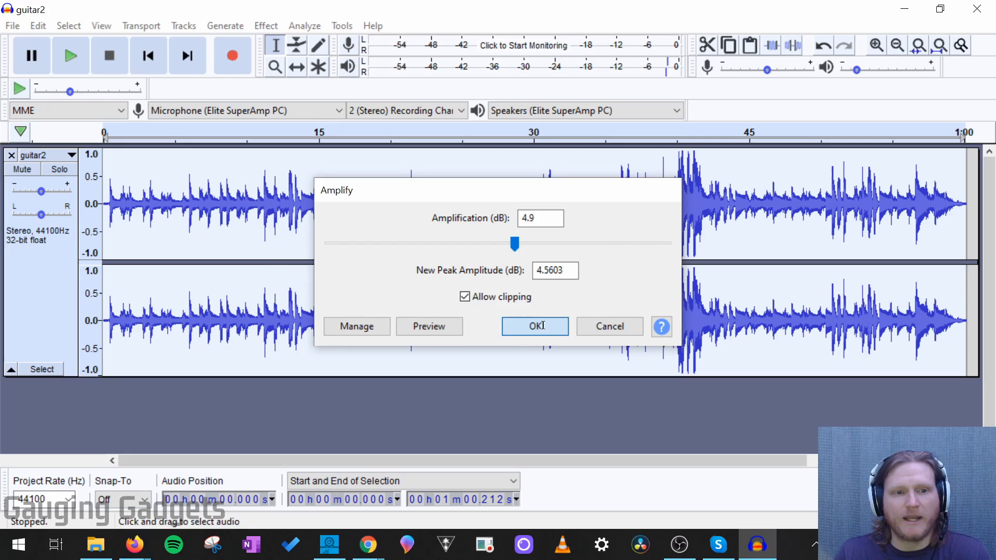
# Apply the 4.9 dB boost to guitar2 and play the louder, partly clipped track
pyautogui.click(534, 326)
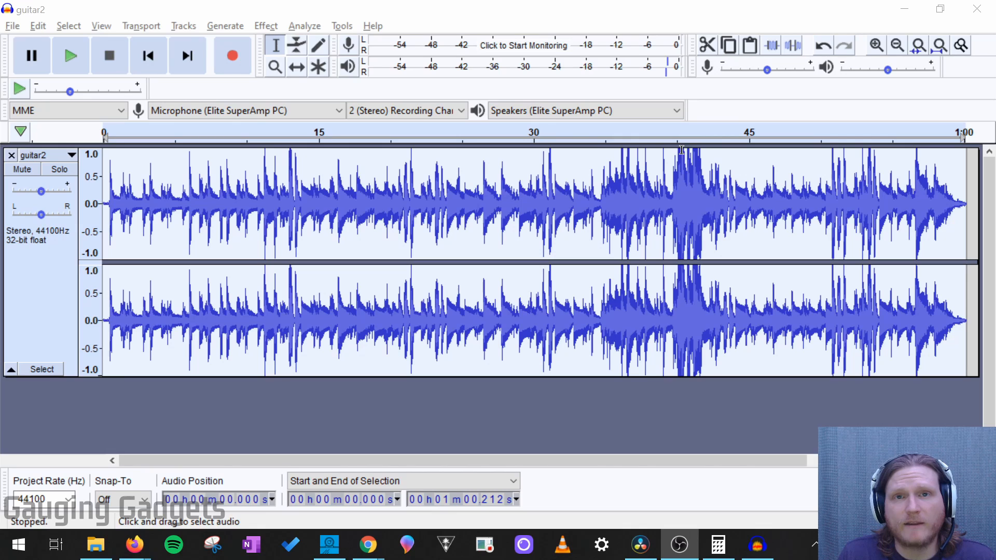
pyautogui.moveTo(677, 161)
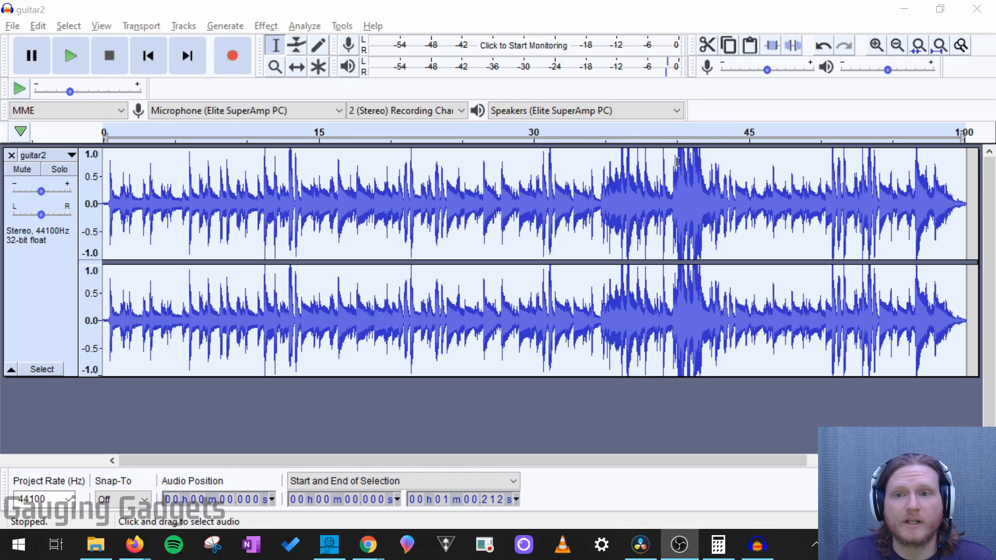
pyautogui.click(71, 55)
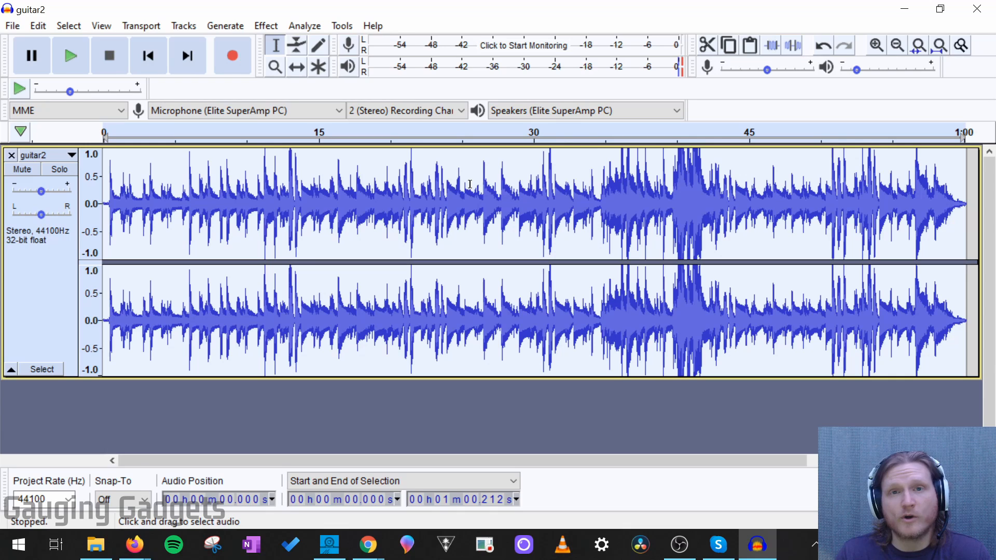
pyautogui.moveTo(821, 44)
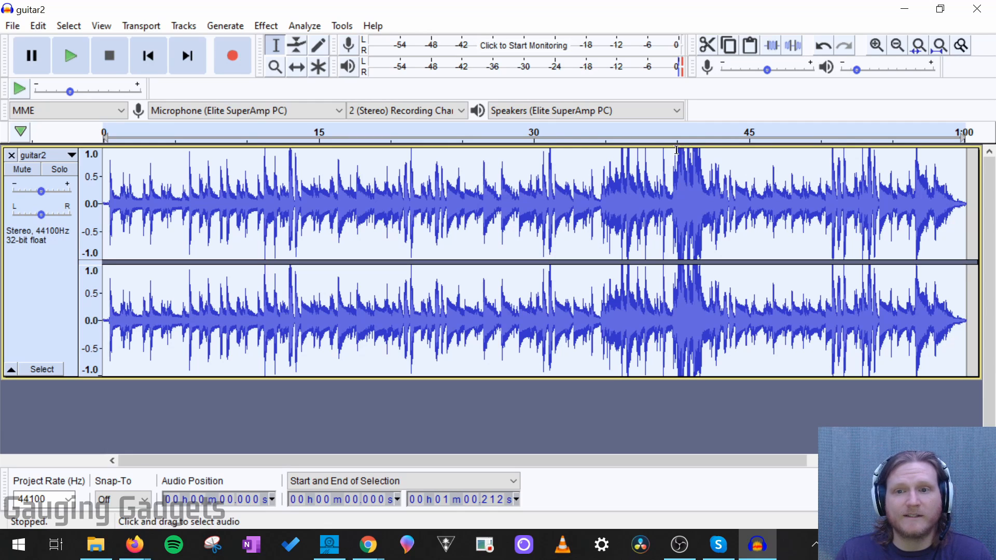
pyautogui.moveTo(821, 45)
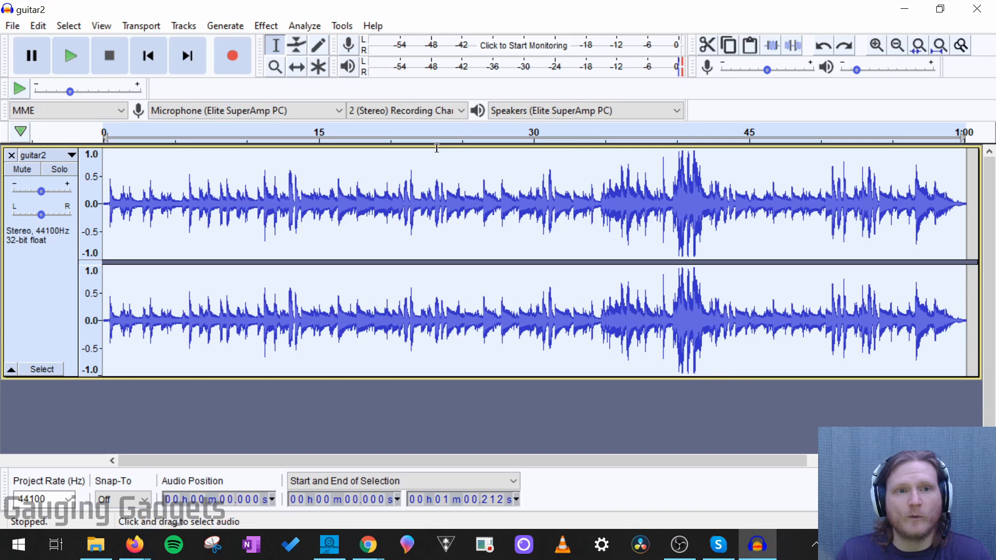
# Reduce guitar2's volume by -3.8 dB via Amplify, leaving a smaller waveform
pyautogui.click(266, 25)
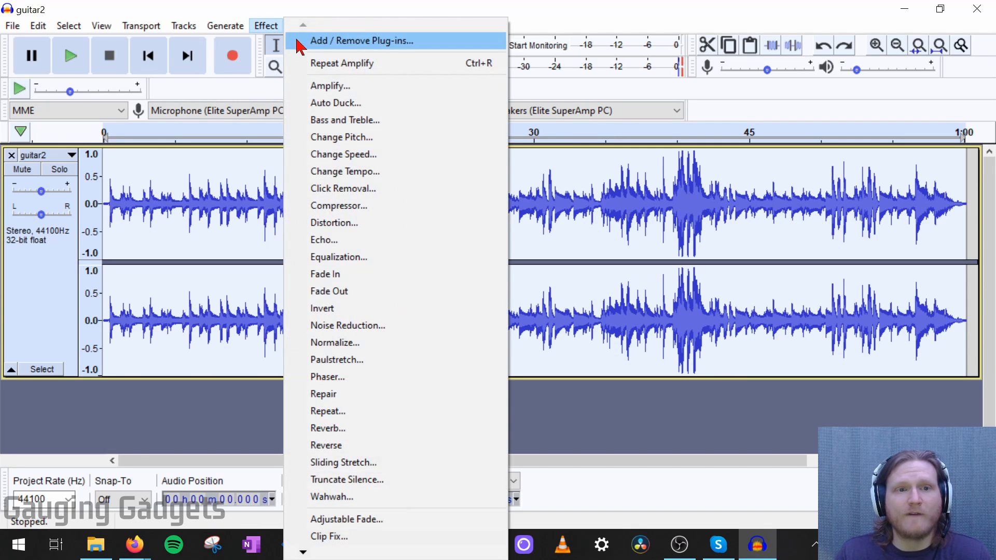
pyautogui.click(329, 86)
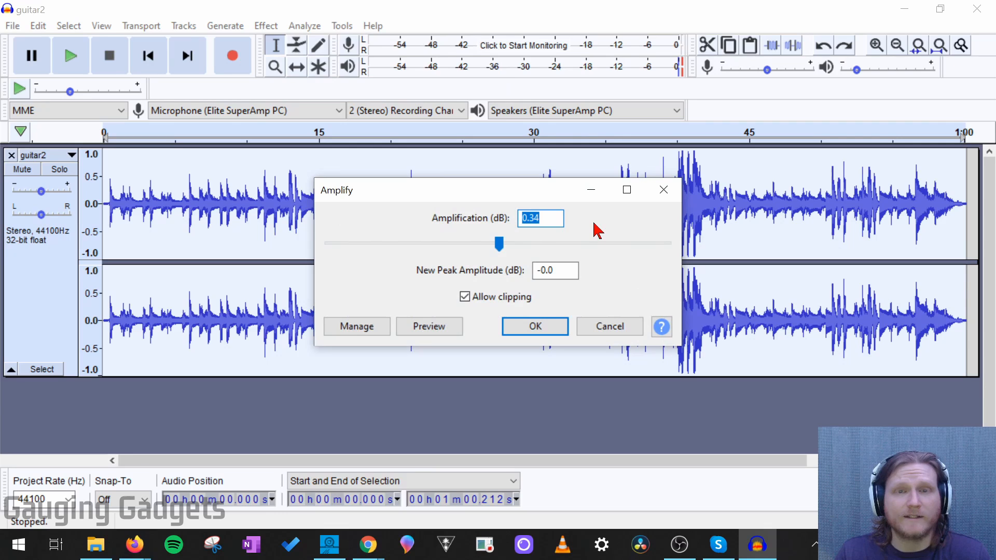
pyautogui.moveTo(499, 243); pyautogui.dragTo(497, 243)
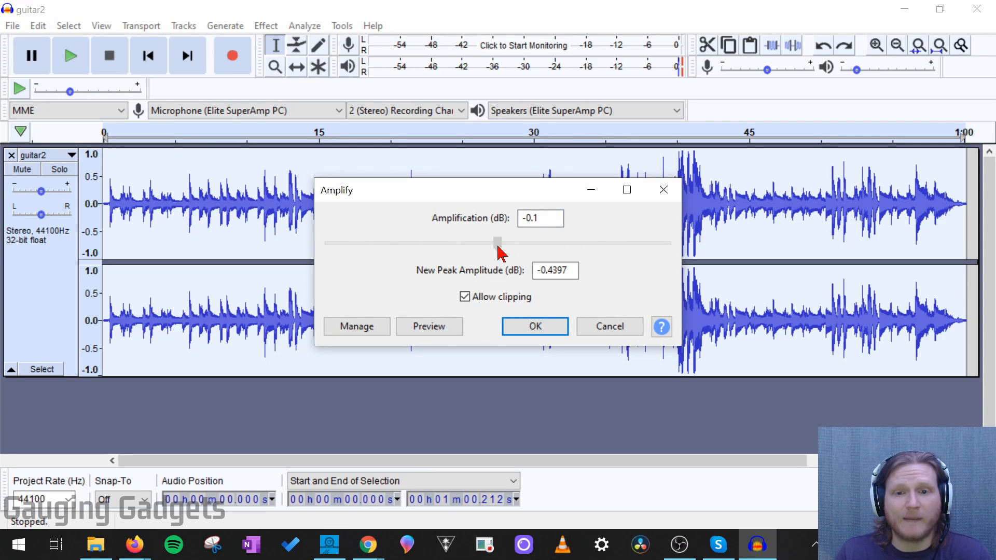
pyautogui.moveTo(496, 241); pyautogui.dragTo(487, 241)
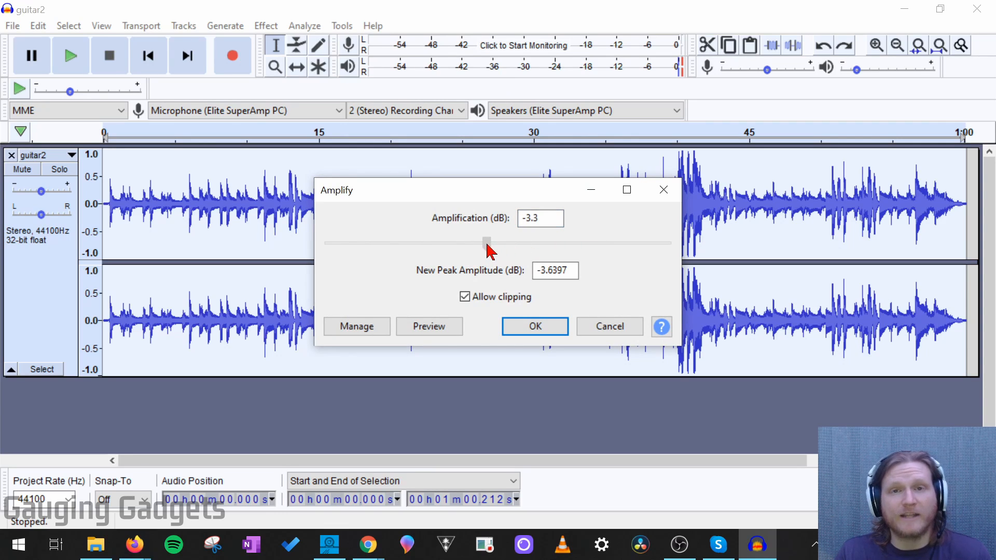
pyautogui.moveTo(488, 241); pyautogui.dragTo(484, 241)
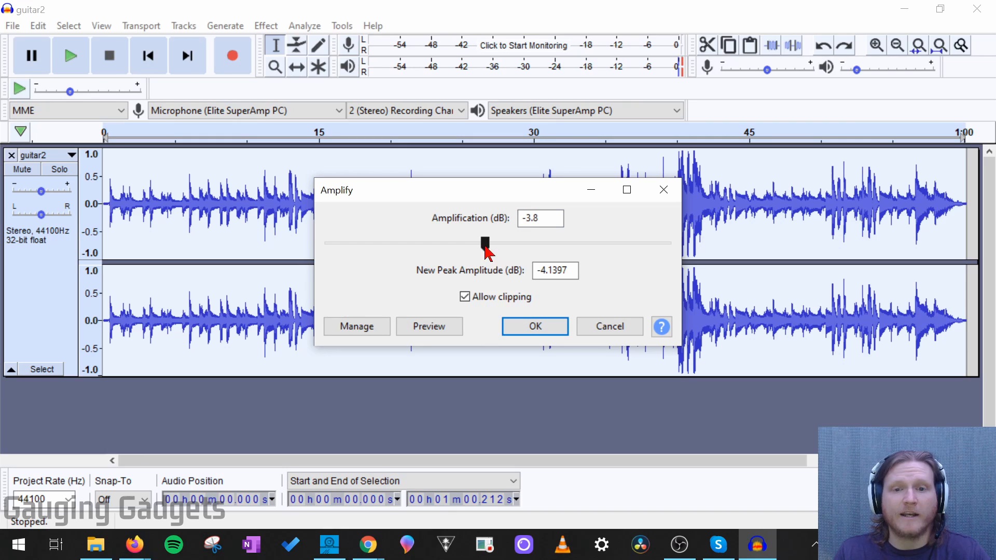
pyautogui.click(533, 326)
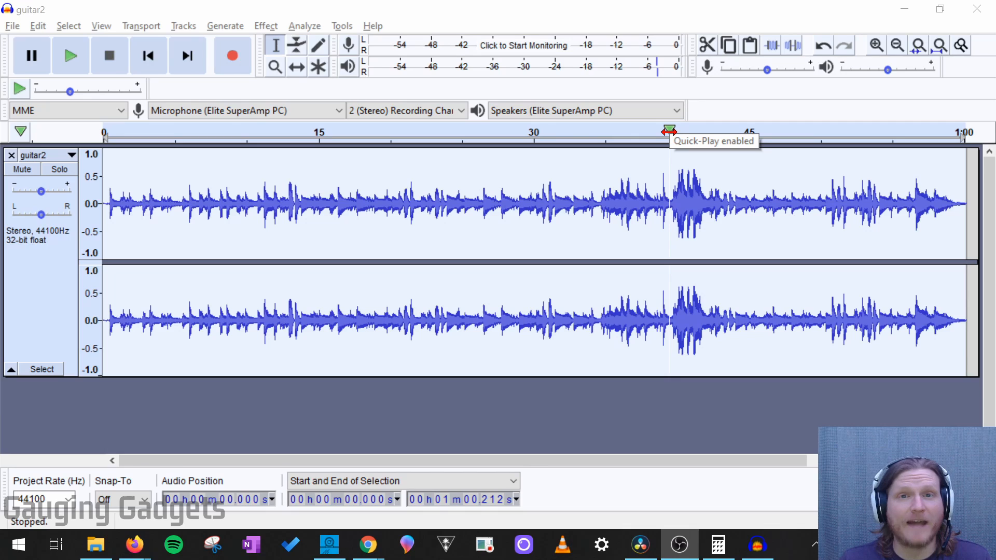
pyautogui.click(667, 134)
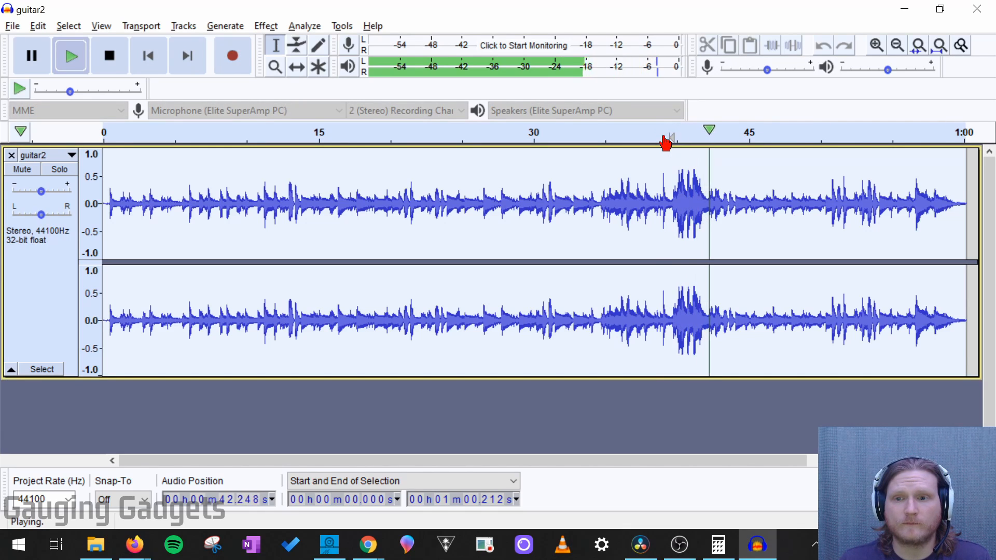
pyautogui.click(109, 55)
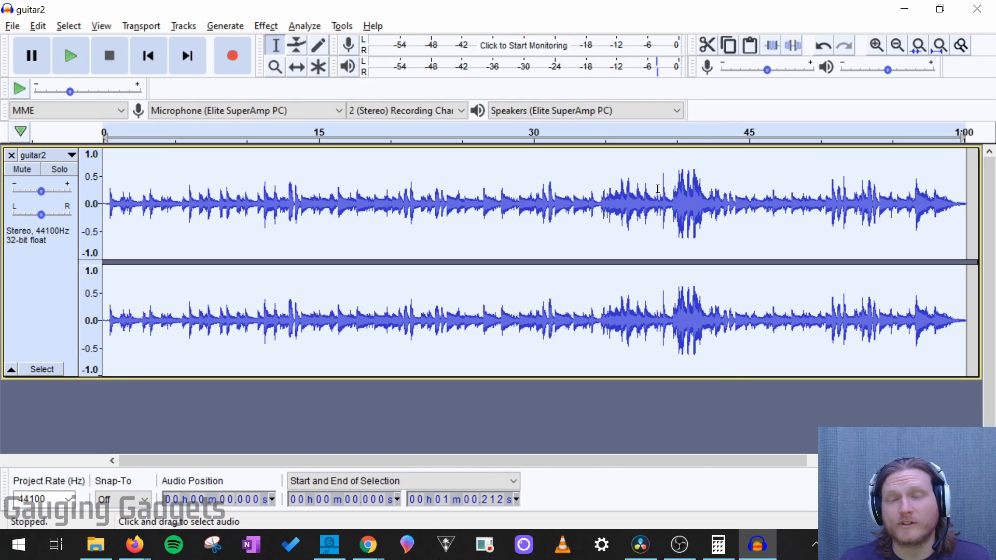